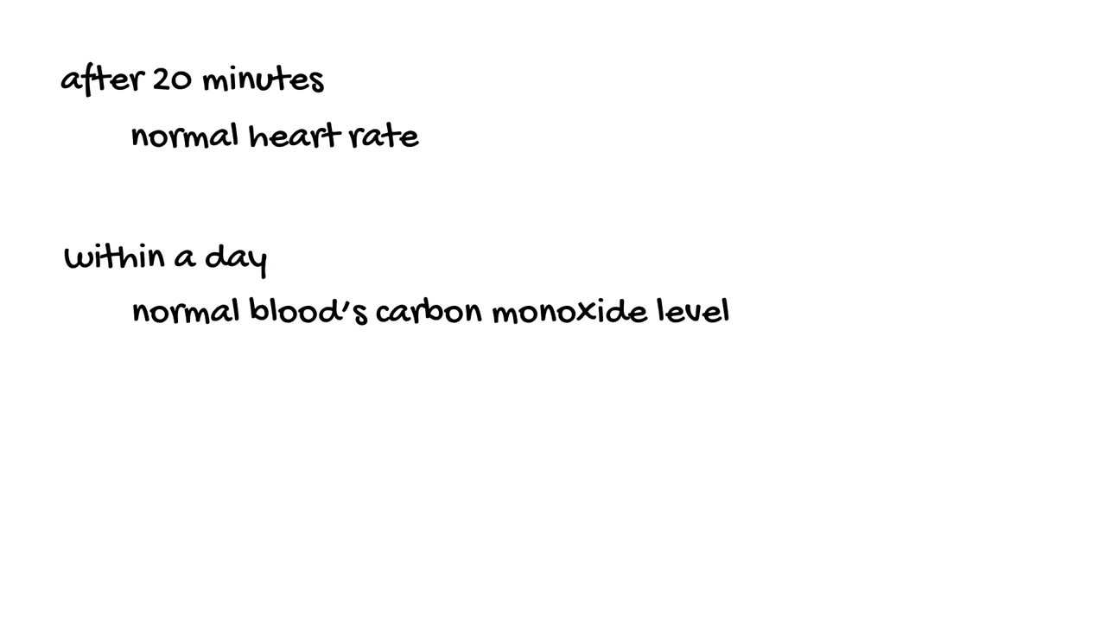
{"action": "type", "text": "in 2-"}
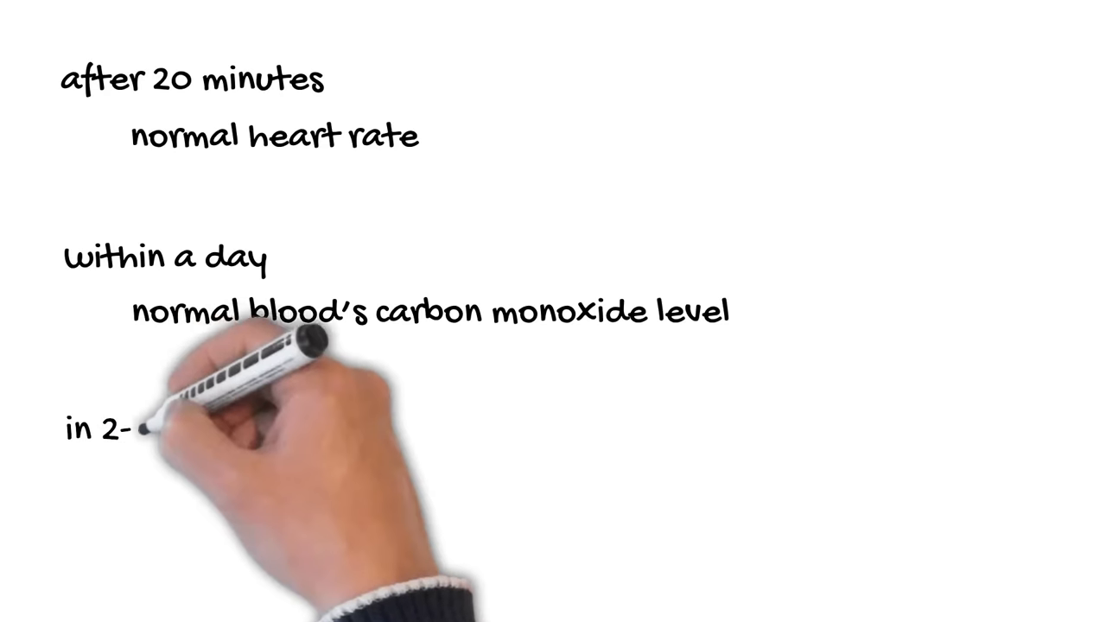